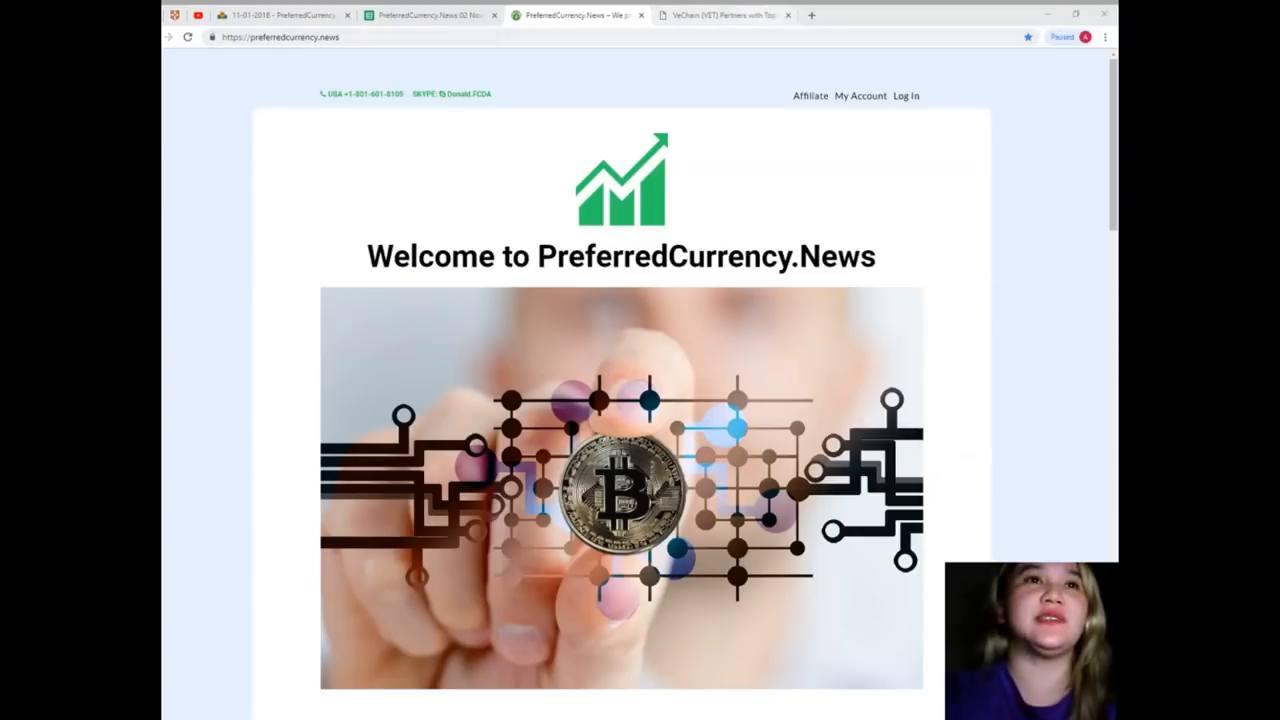
Step: Switch to the PCN Today article on VeChain partnering with Chinese energy companies
{"action": "left_click", "coordinate": [720, 14]}
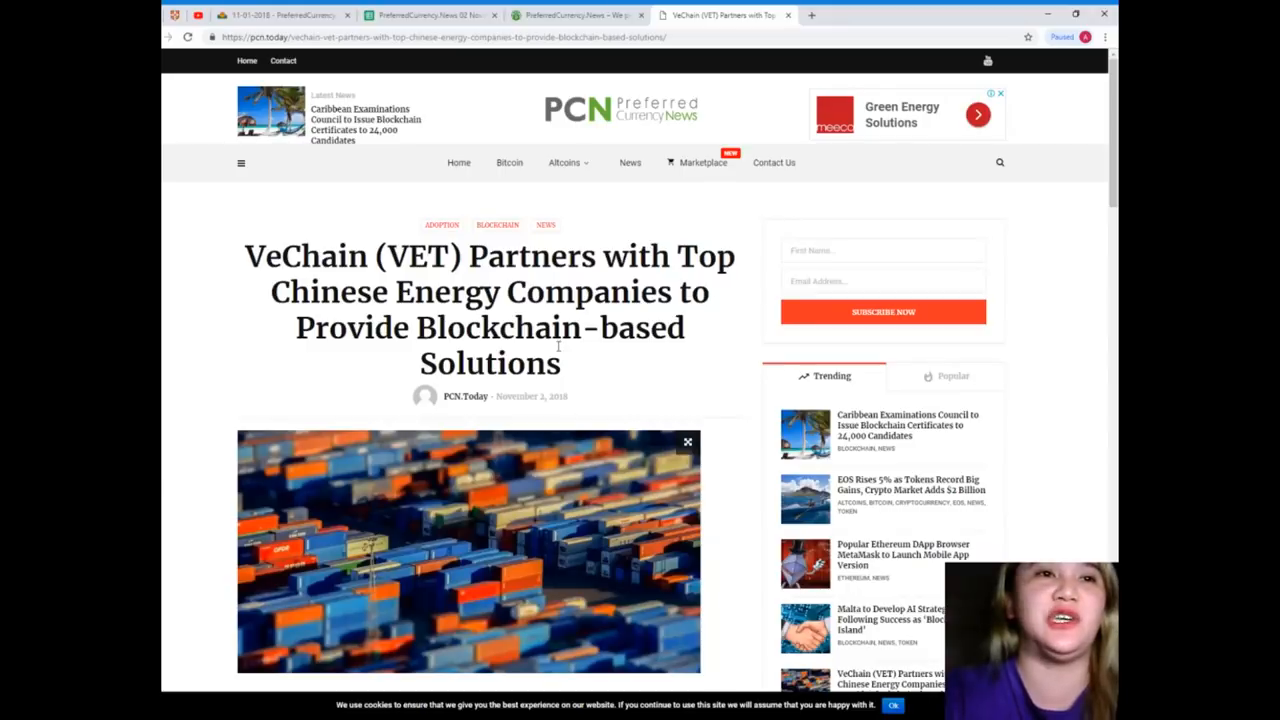
{"action": "scroll", "scroll_direction": "down", "scroll_amount": 3}
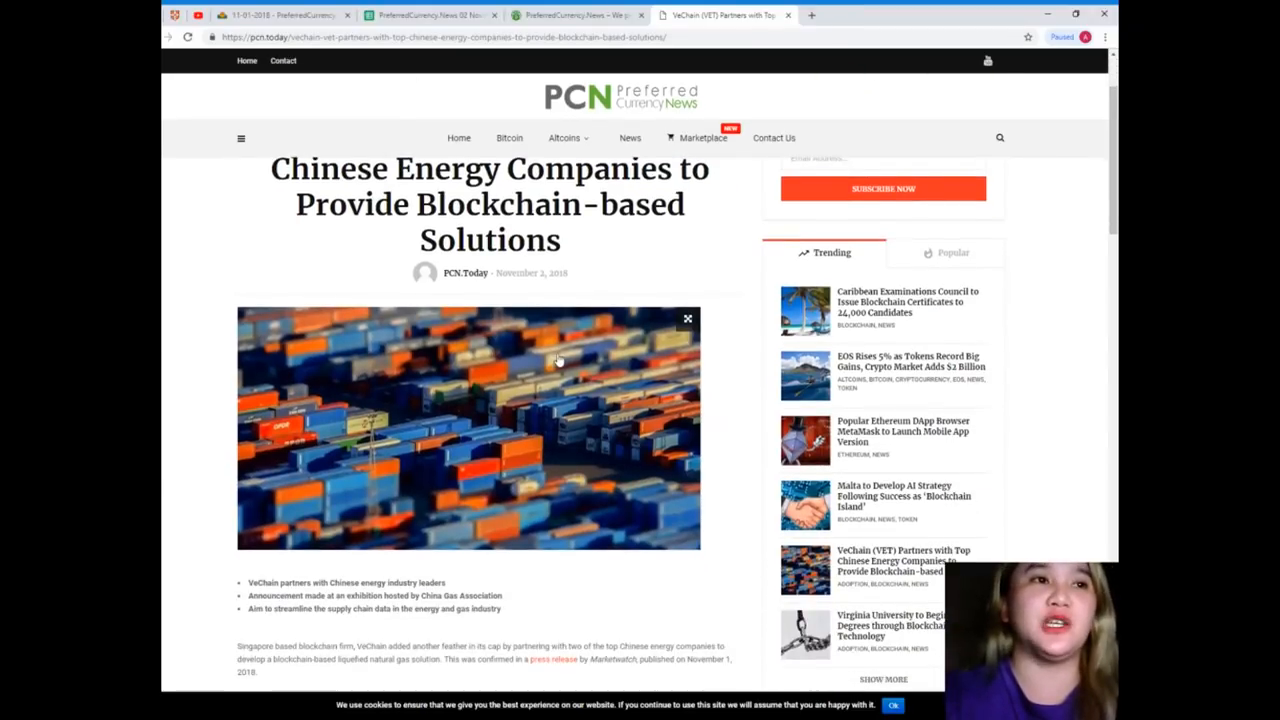
{"action": "scroll", "scroll_direction": "down", "scroll_amount": 3}
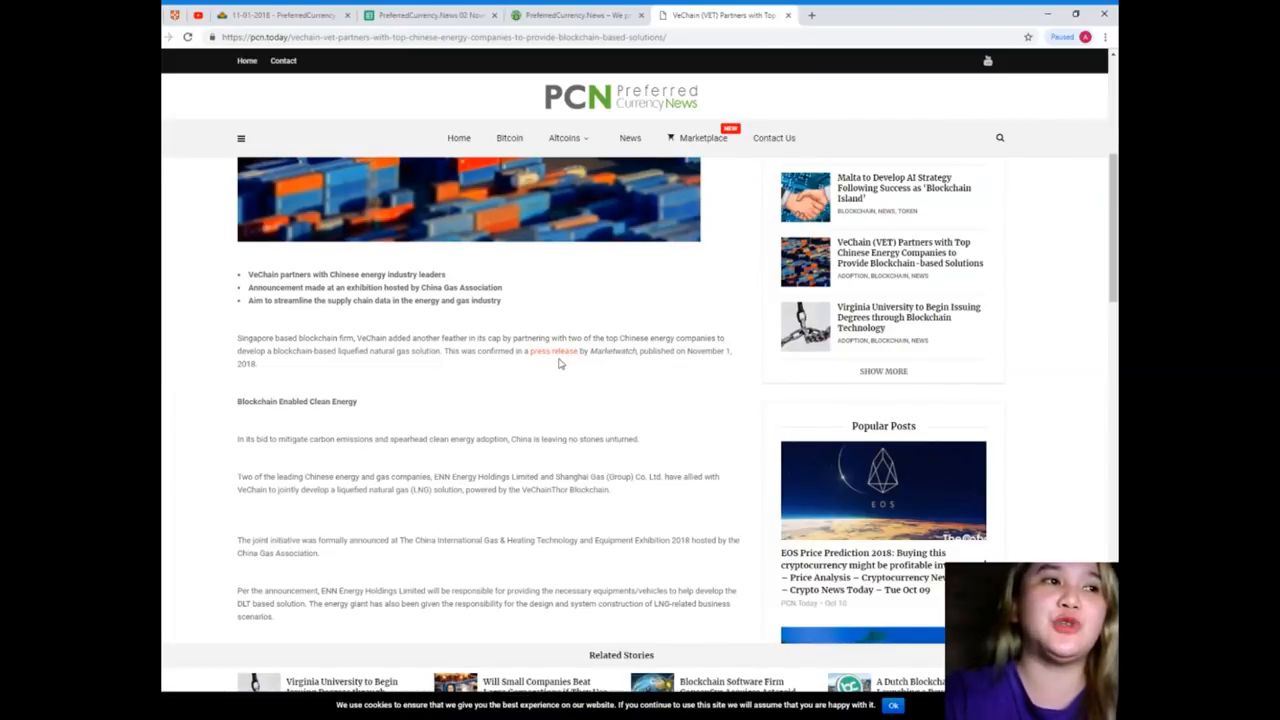
{"action": "scroll", "scroll_direction": "down", "scroll_amount": 3}
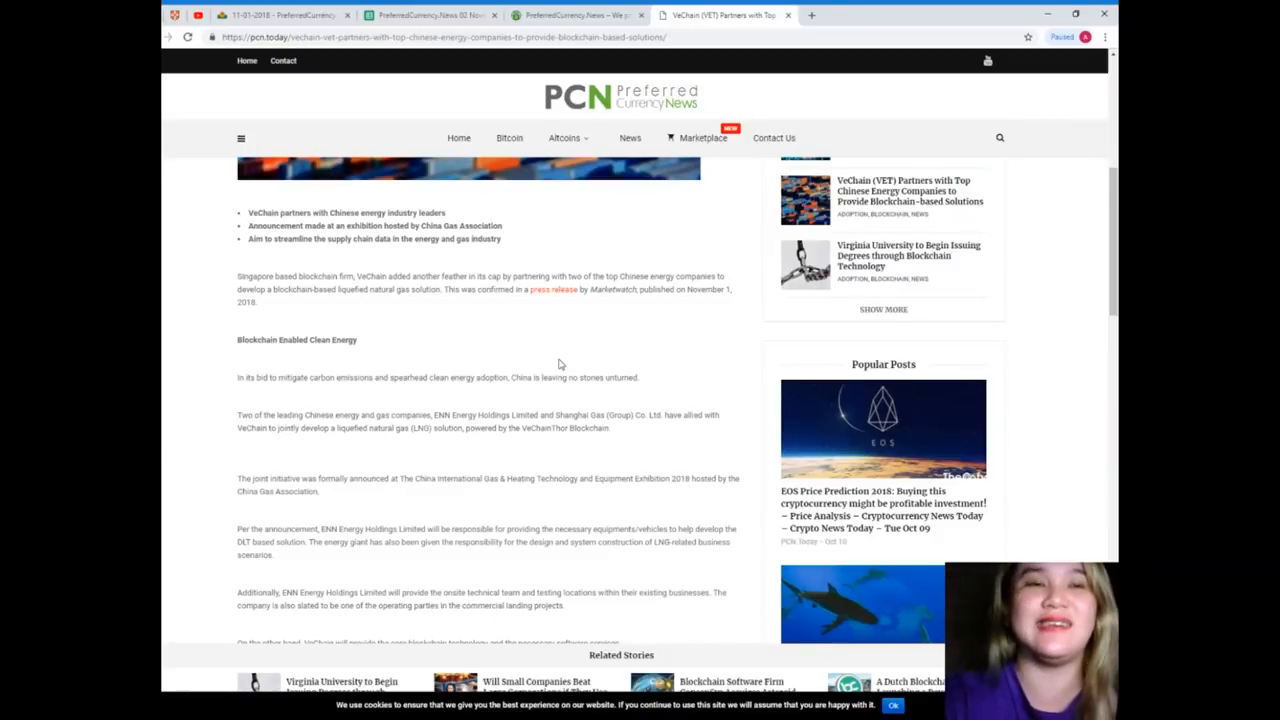
{"action": "scroll", "scroll_direction": "down", "scroll_amount": 3}
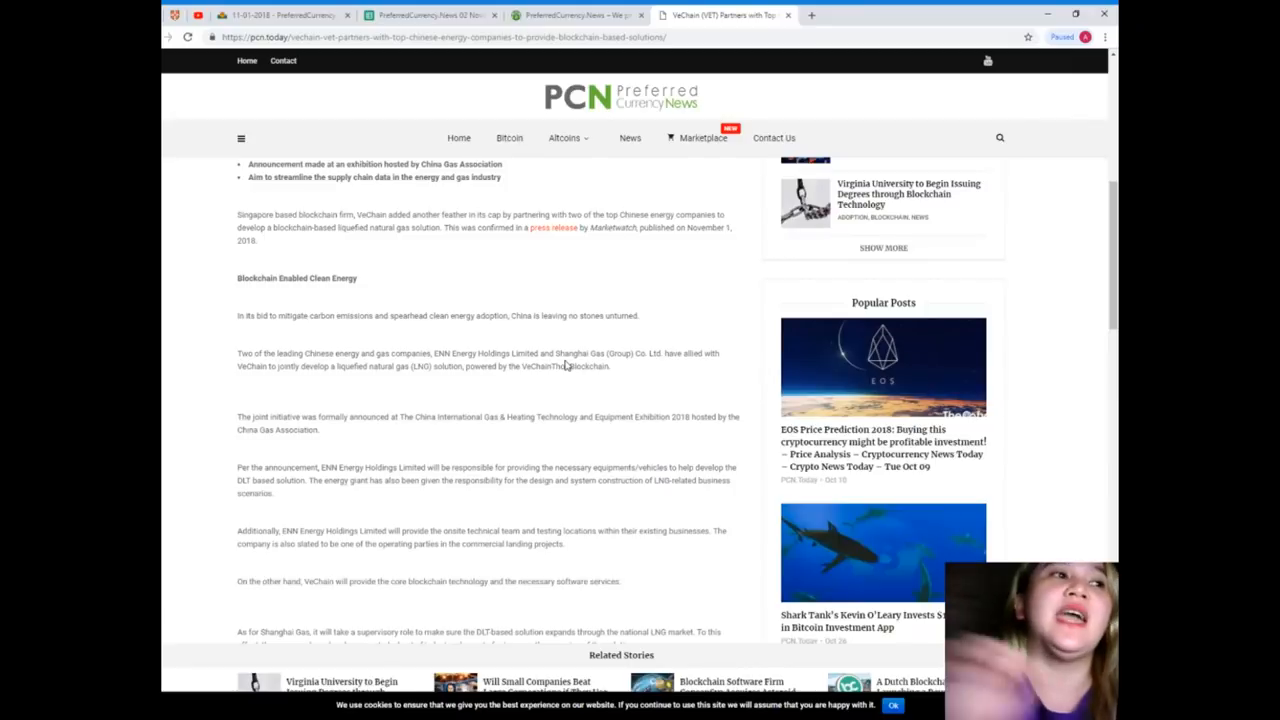
{"action": "scroll", "scroll_direction": "down", "scroll_amount": 3}
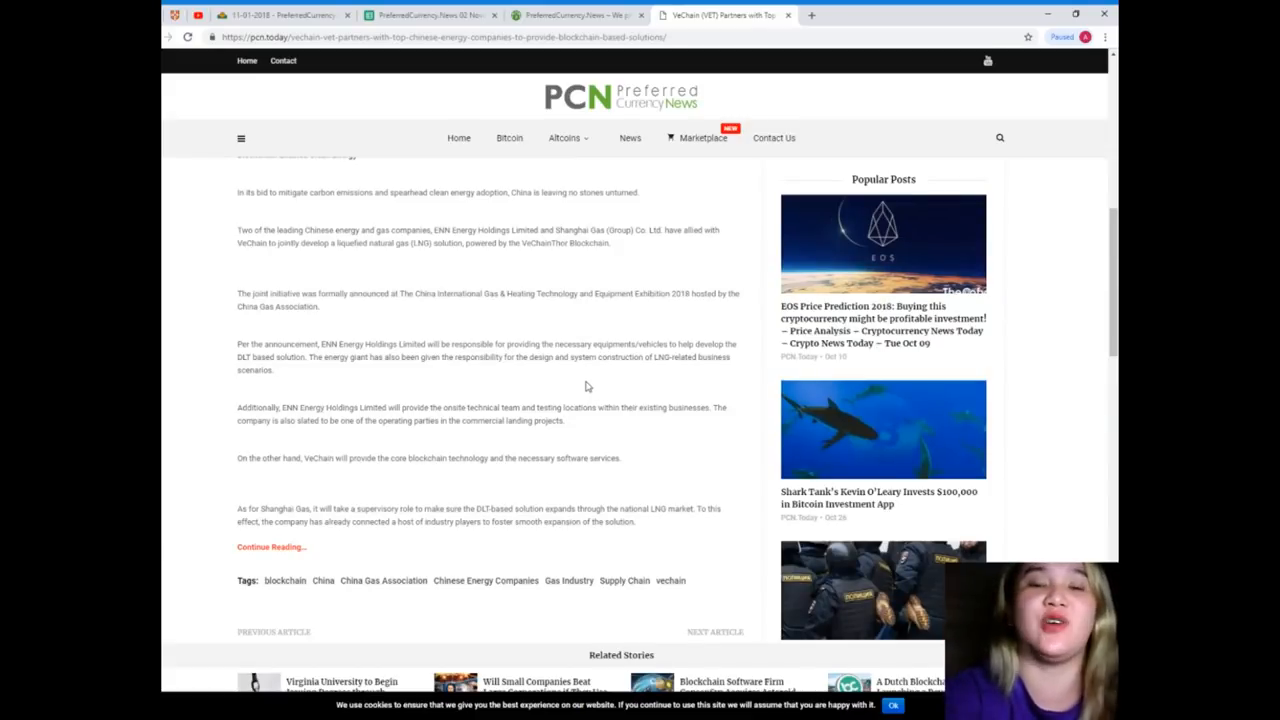
{"action": "scroll", "scroll_direction": "down", "scroll_amount": 3}
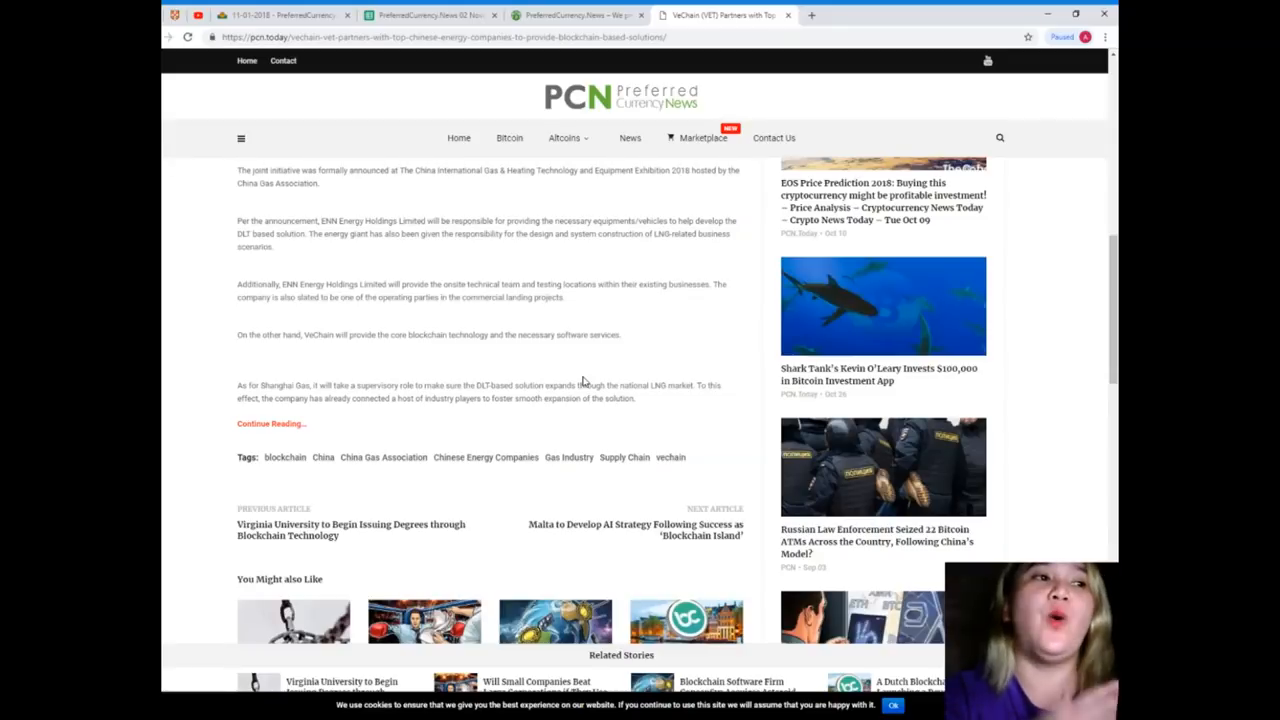
{"action": "scroll", "scroll_direction": "down", "scroll_amount": 3}
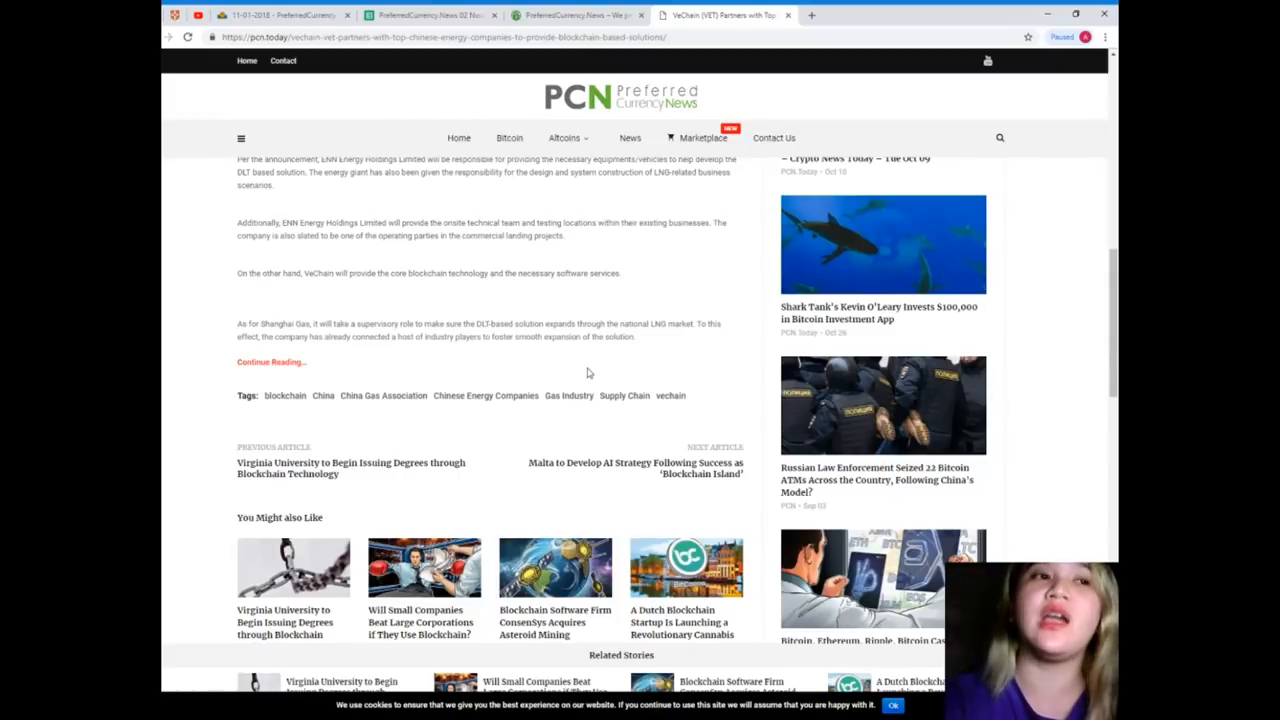
{"action": "scroll", "scroll_direction": "down", "scroll_amount": 3}
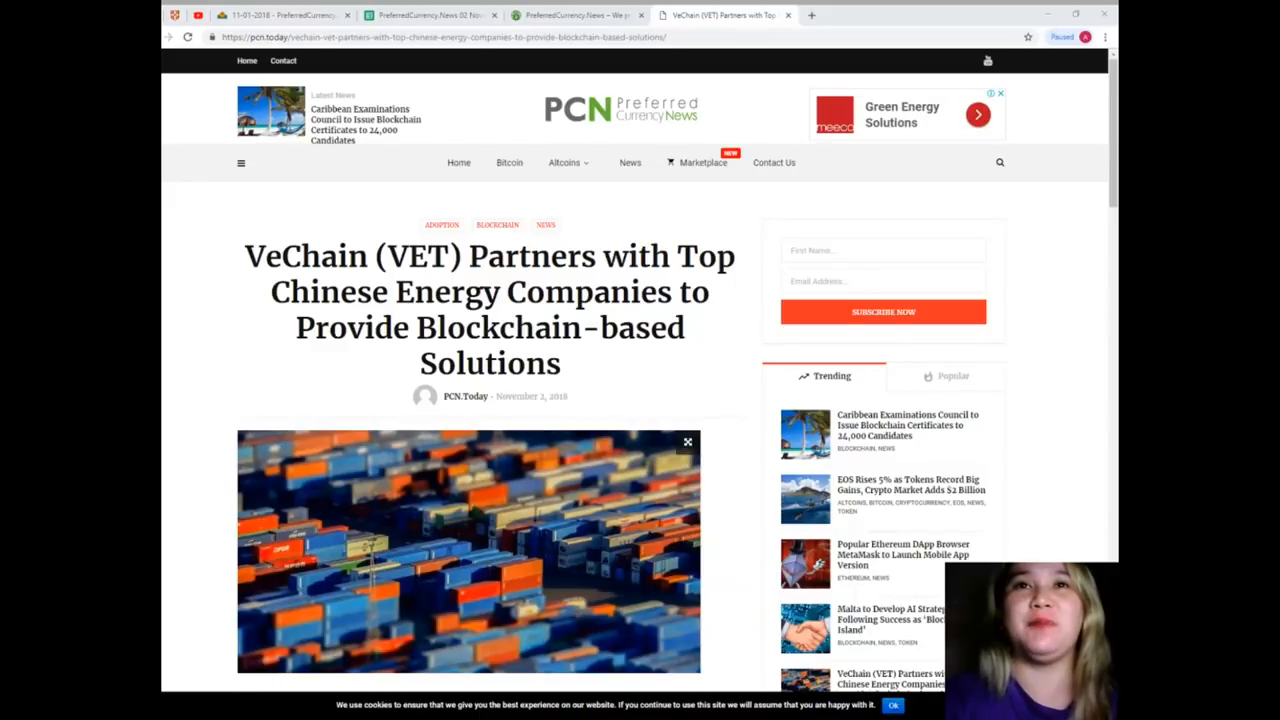
{"action": "scroll", "scroll_direction": "down", "scroll_amount": 3}
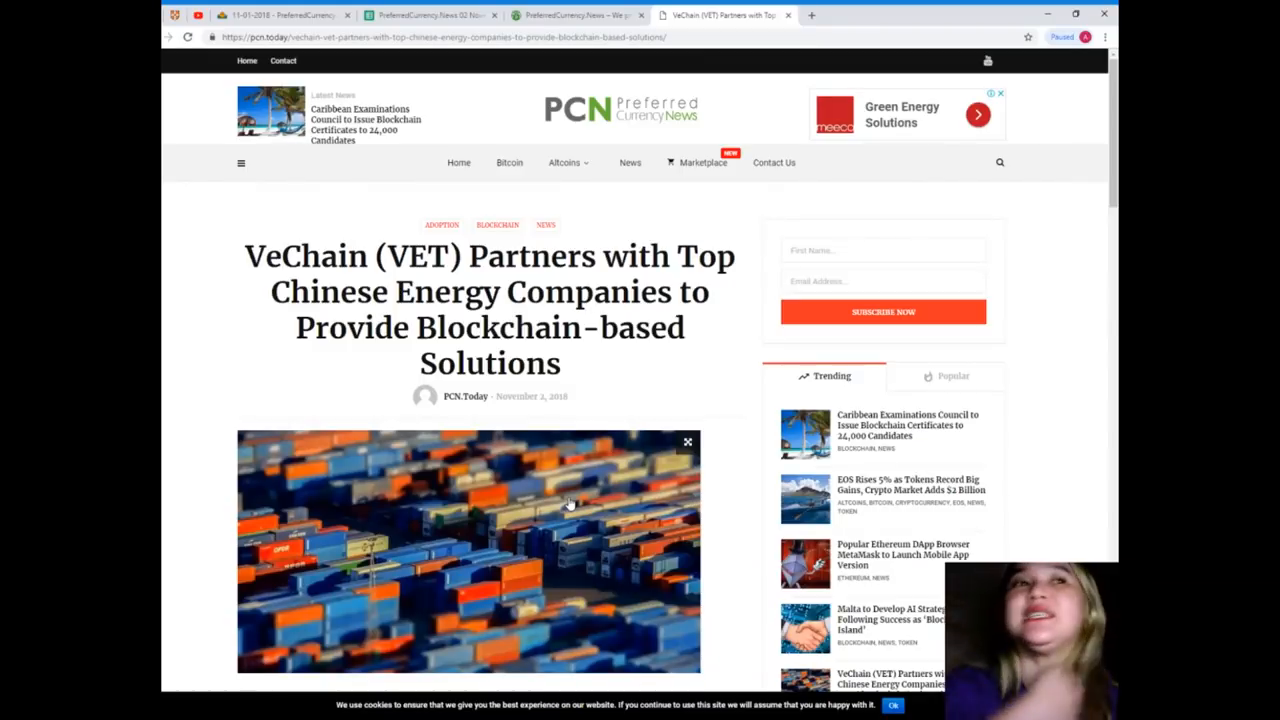
Step: Review the welcome page's SUBSCRIBE NOW offer and YouTube section, then its top
{"action": "left_click", "coordinate": [578, 14]}
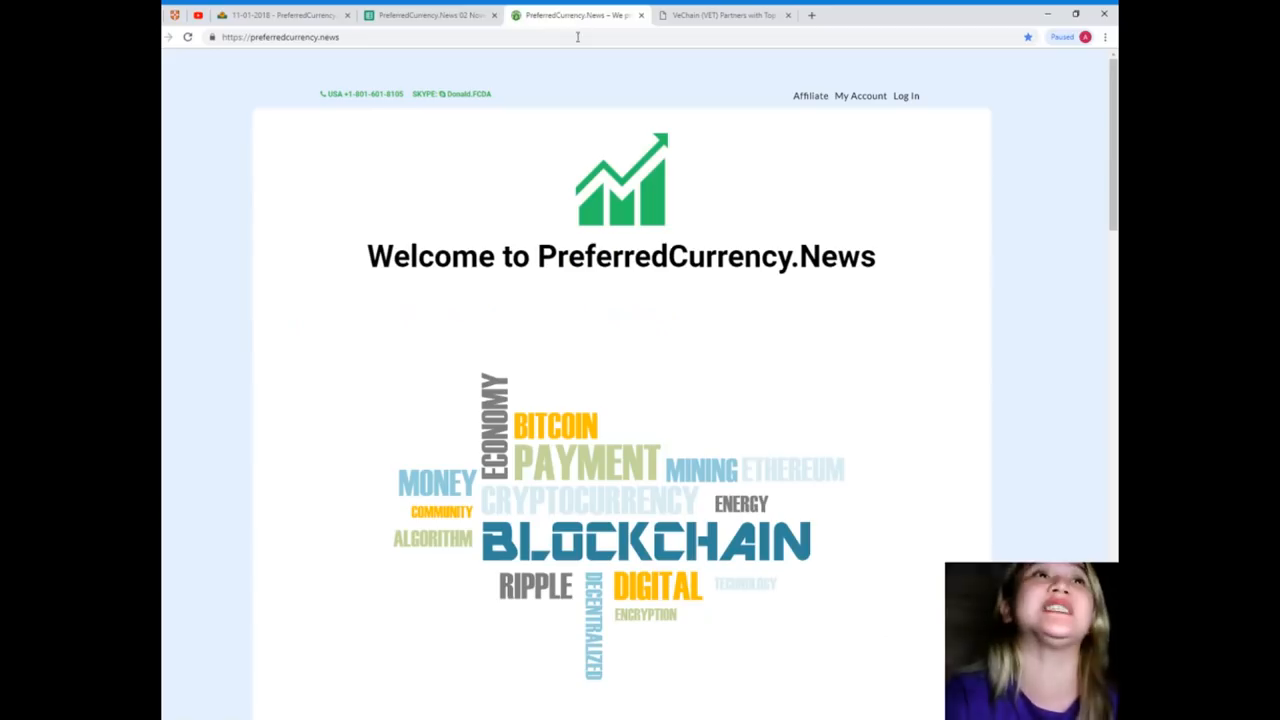
{"action": "scroll", "scroll_direction": "down", "scroll_amount": 3}
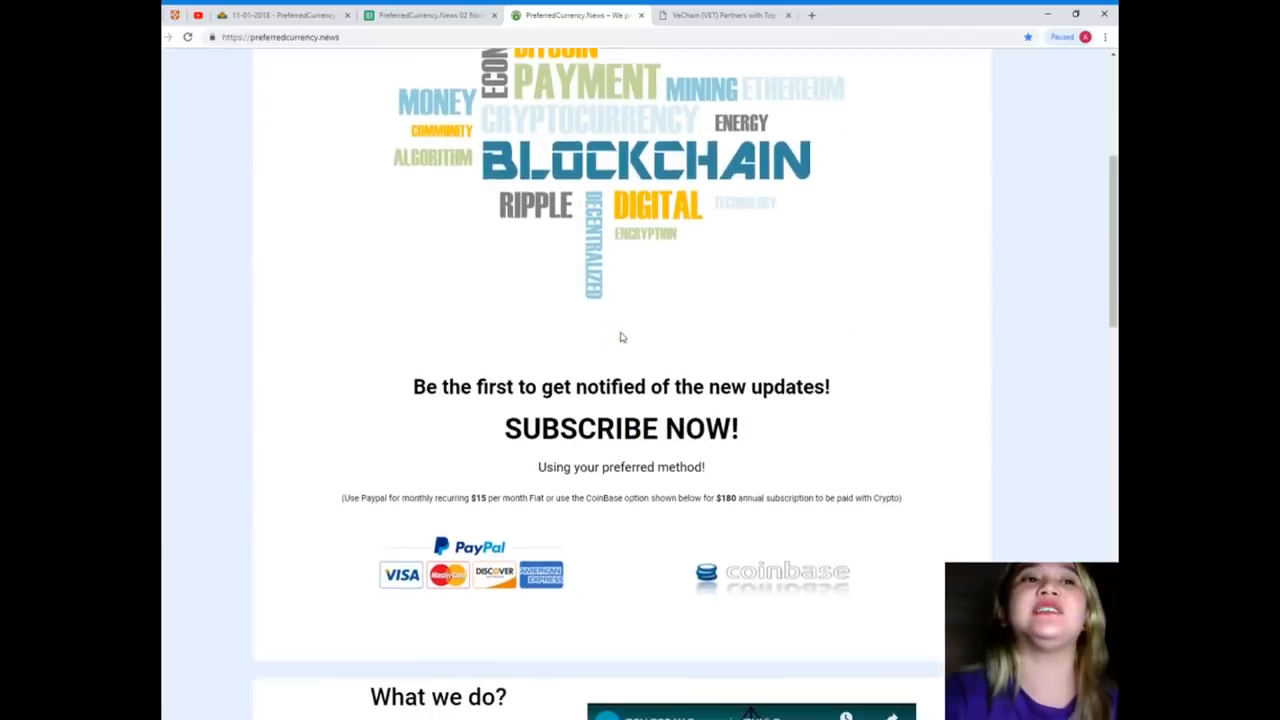
{"action": "scroll", "scroll_direction": "down", "scroll_amount": 3}
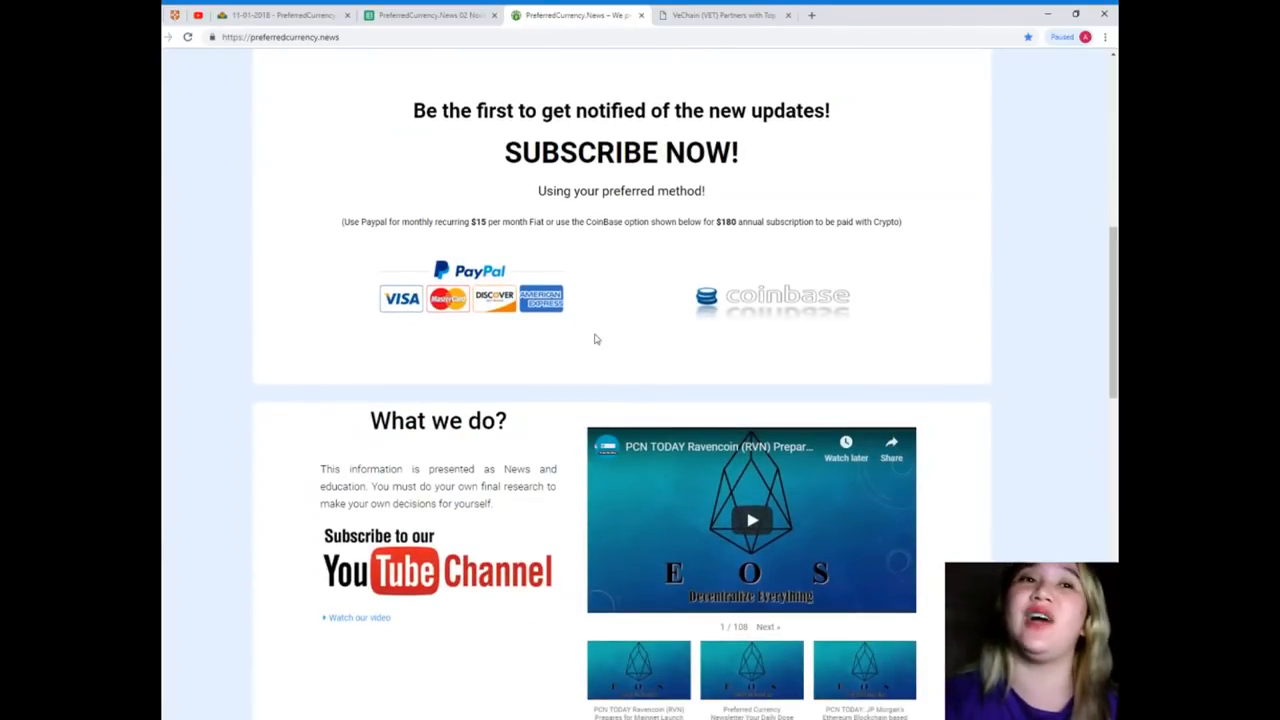
{"action": "scroll", "scroll_direction": "down", "scroll_amount": 3}
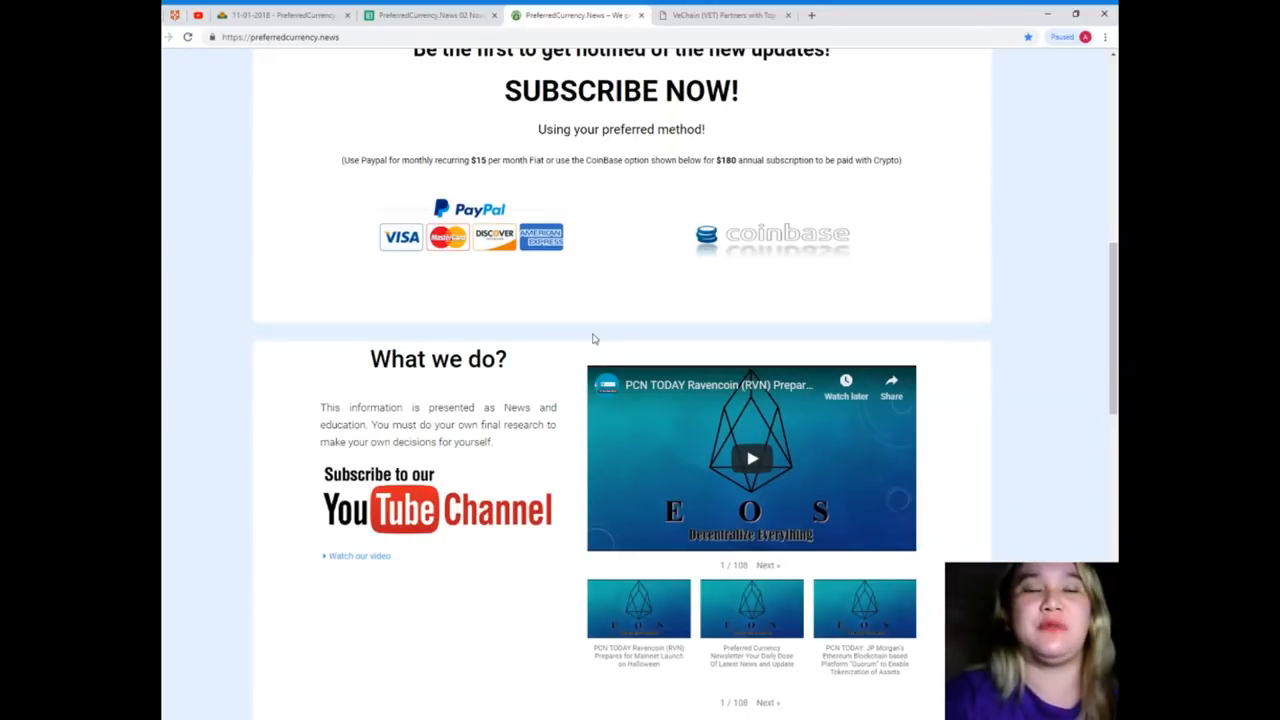
{"action": "scroll", "scroll_direction": "down", "scroll_amount": 3}
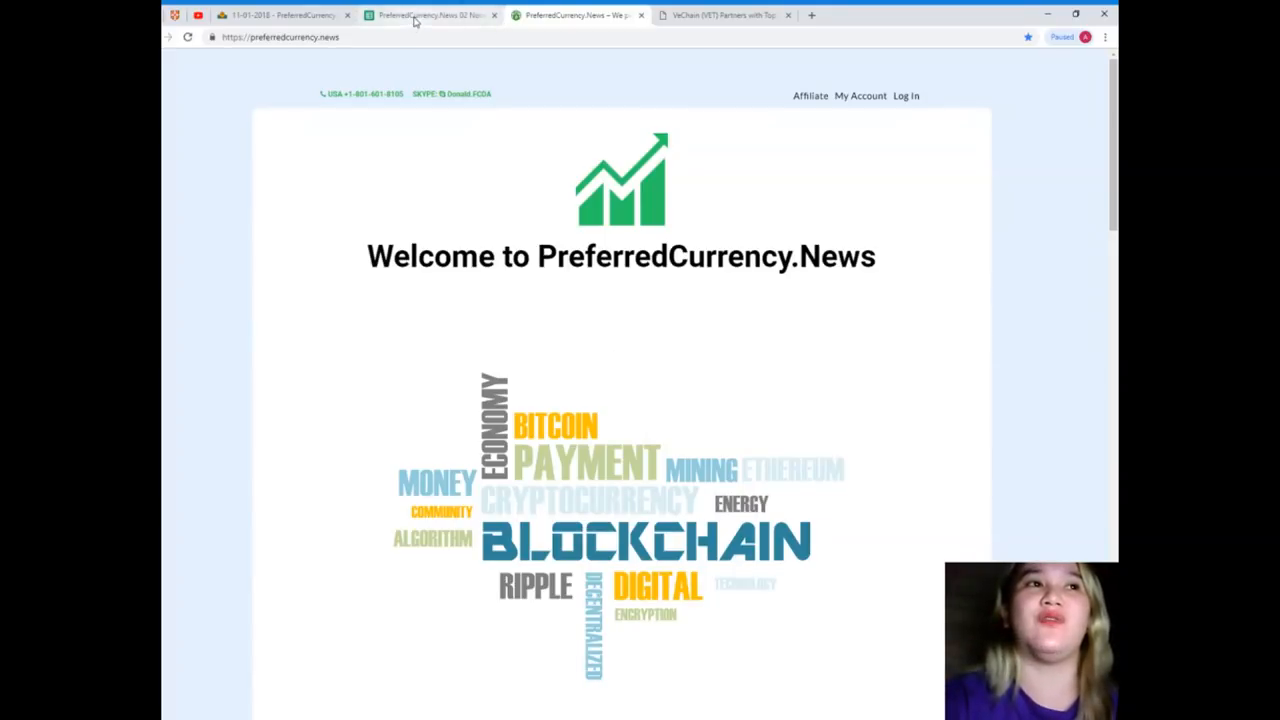
Step: Show the 02 November 2018 newsletter scrolled to Donald's Research List and Open Spreadsheet button
{"action": "left_click", "coordinate": [430, 14]}
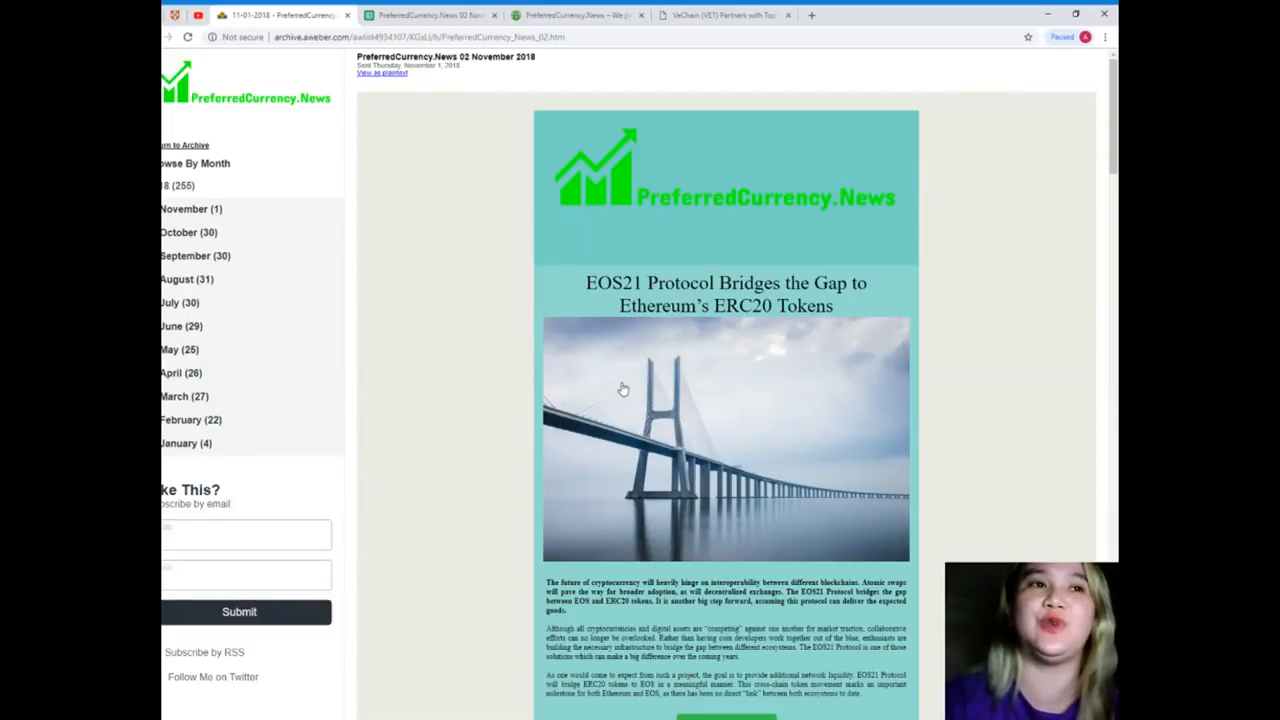
{"action": "scroll", "scroll_direction": "down", "scroll_amount": 3}
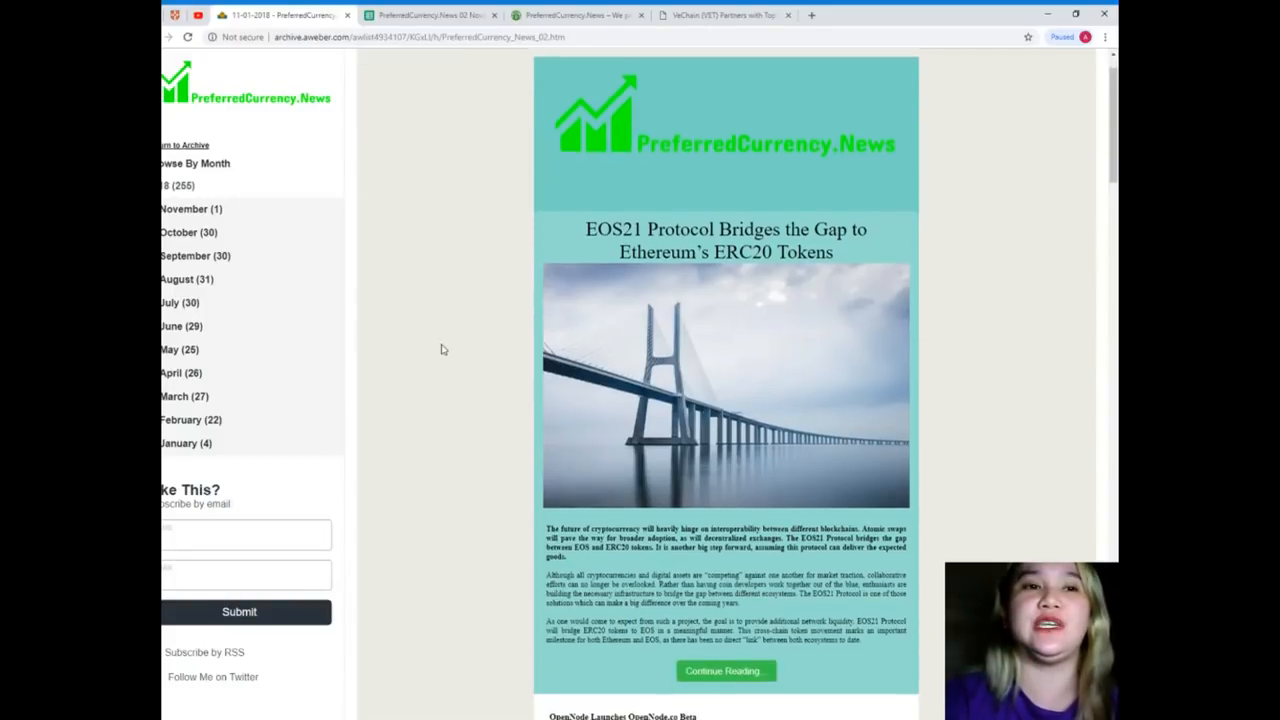
{"action": "scroll", "scroll_direction": "down", "scroll_amount": 3}
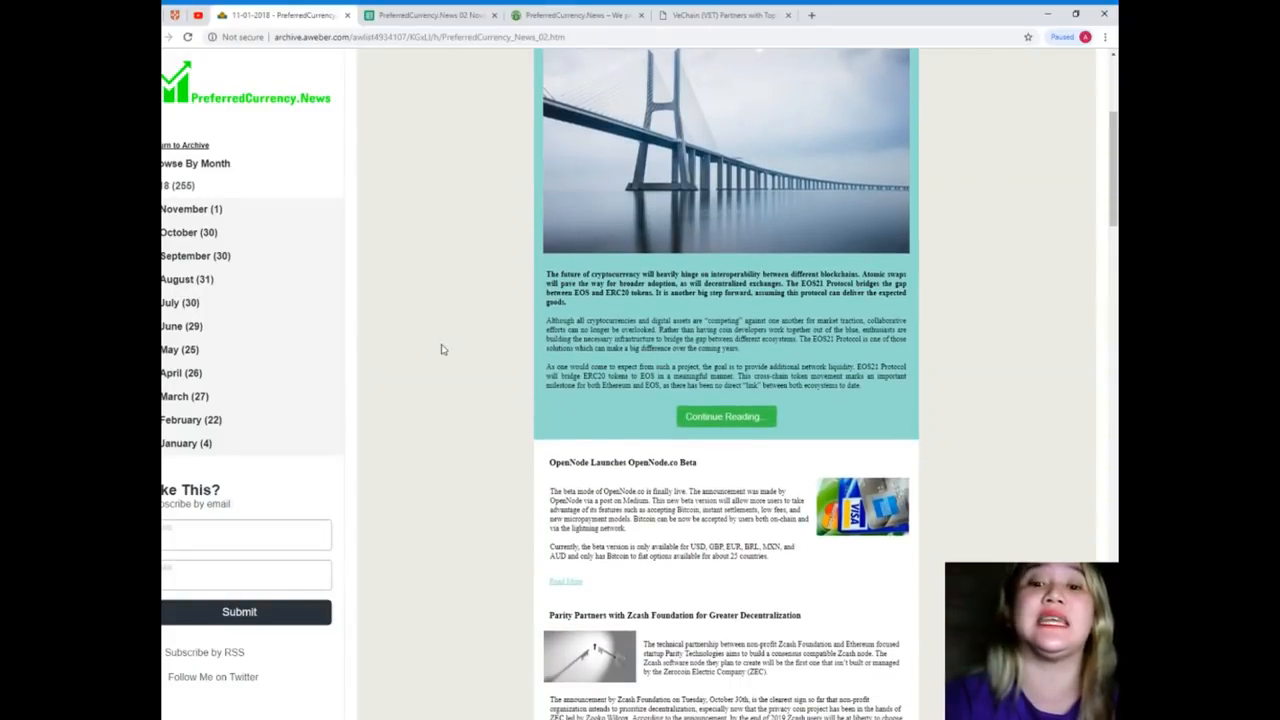
{"action": "scroll", "scroll_direction": "down", "scroll_amount": 3}
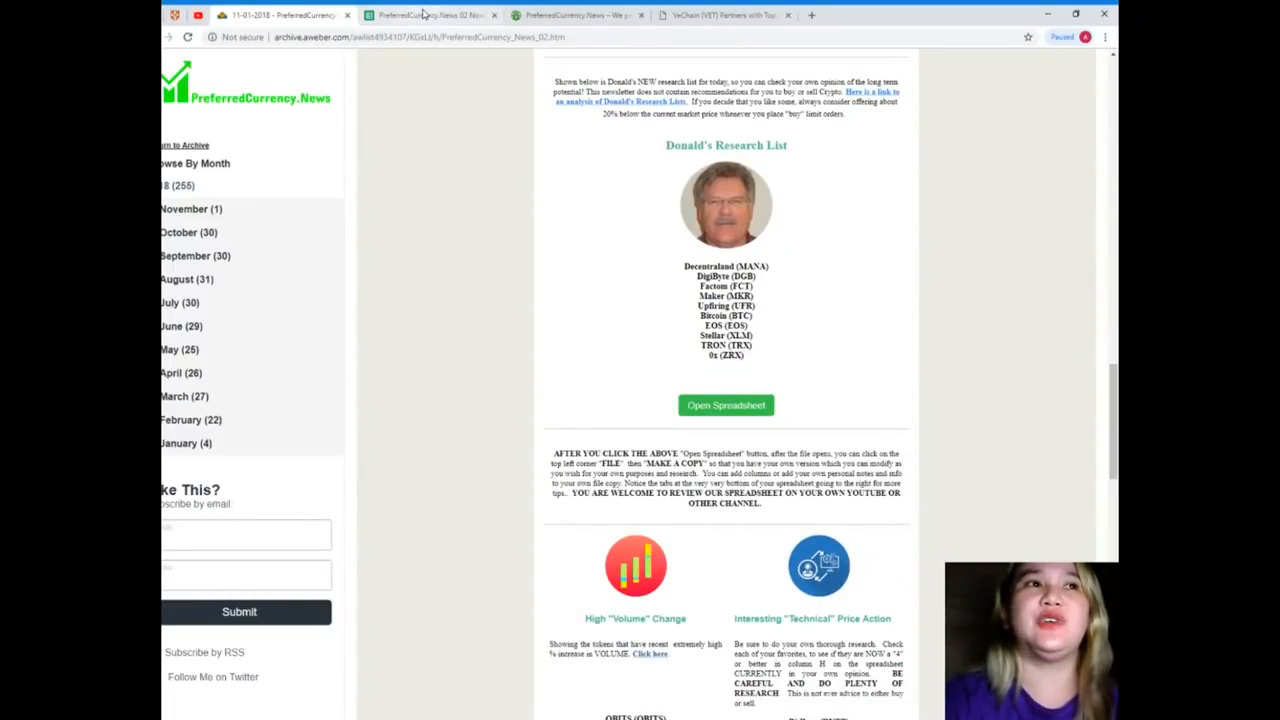
Step: Show the 02 November 2018 research spreadsheet's coin ratings table
{"action": "left_click", "coordinate": [724, 404]}
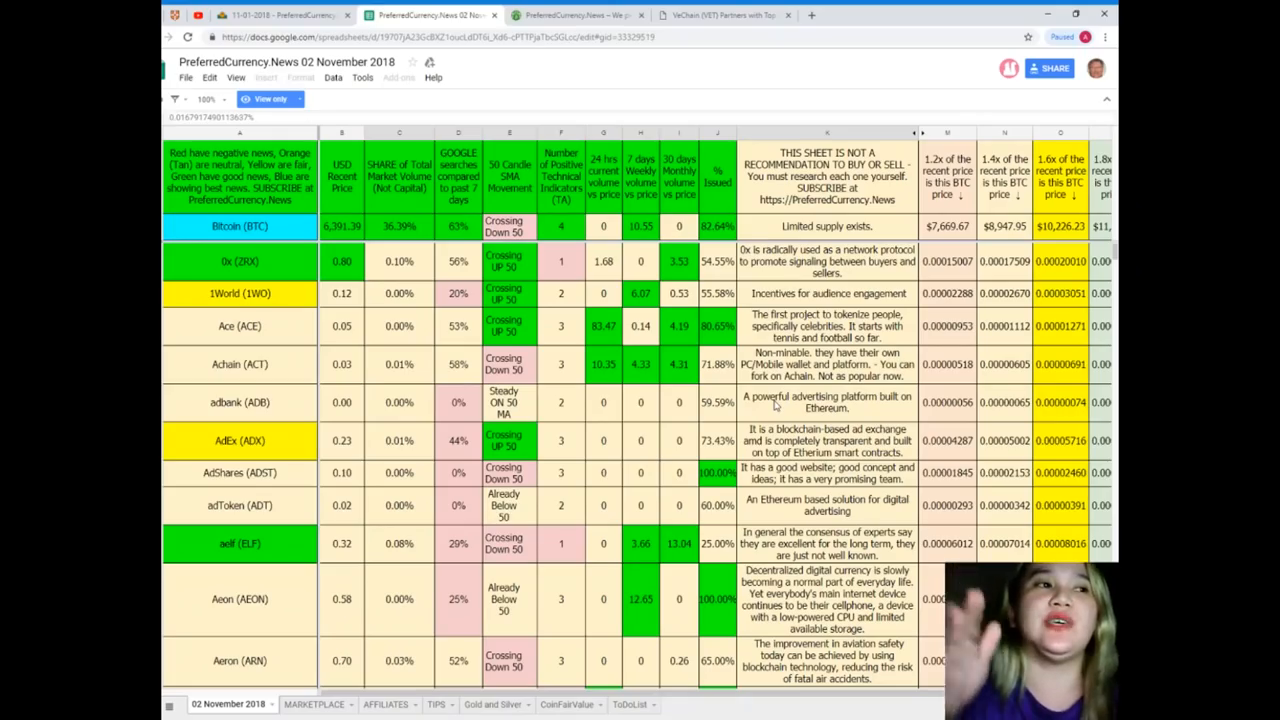
{"action": "scroll", "scroll_direction": "down", "scroll_amount": 3}
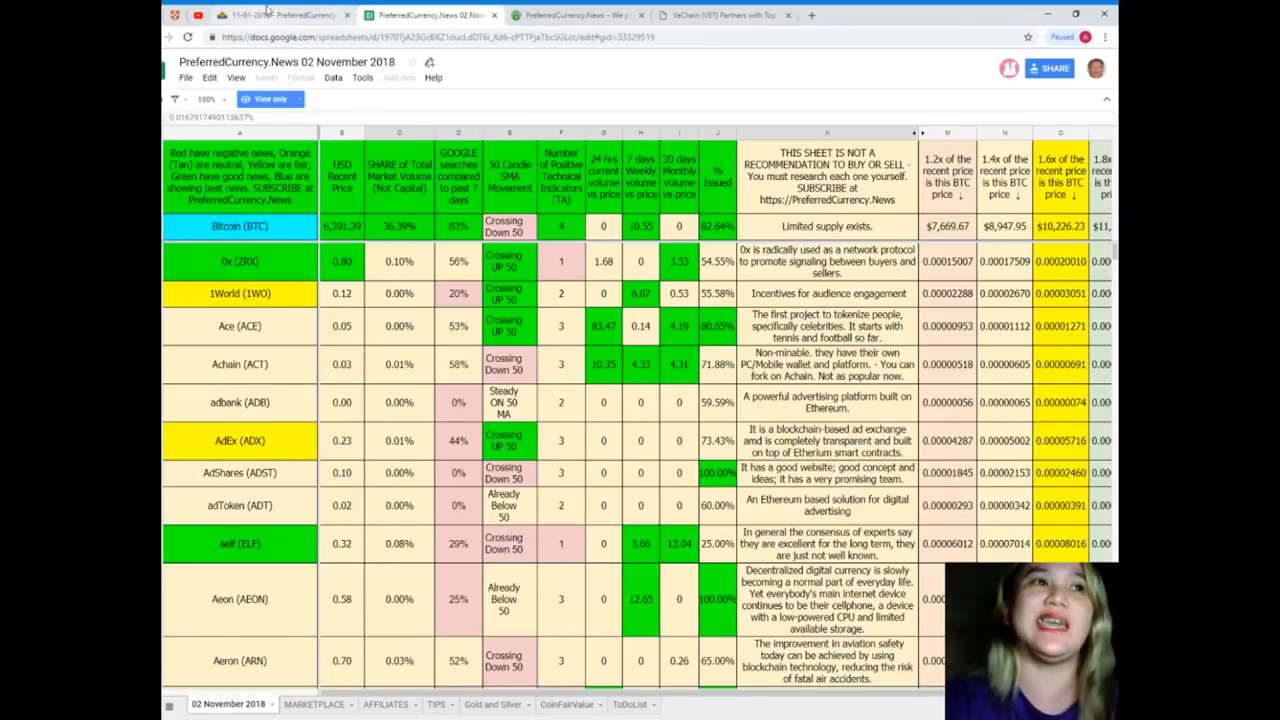
Step: Pass through the newsletter and spreadsheet, then show the welcome page's Subscribe Now offer
{"action": "left_click", "coordinate": [576, 14]}
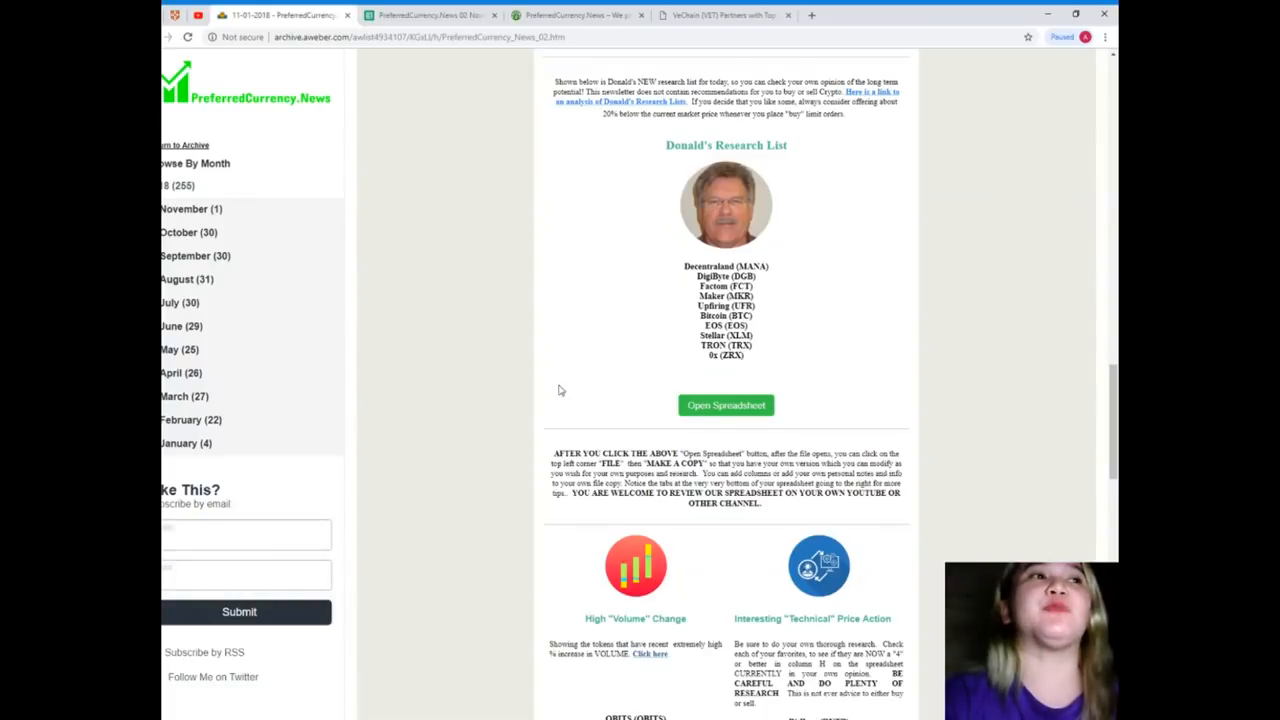
{"action": "scroll", "scroll_direction": "down", "scroll_amount": 3}
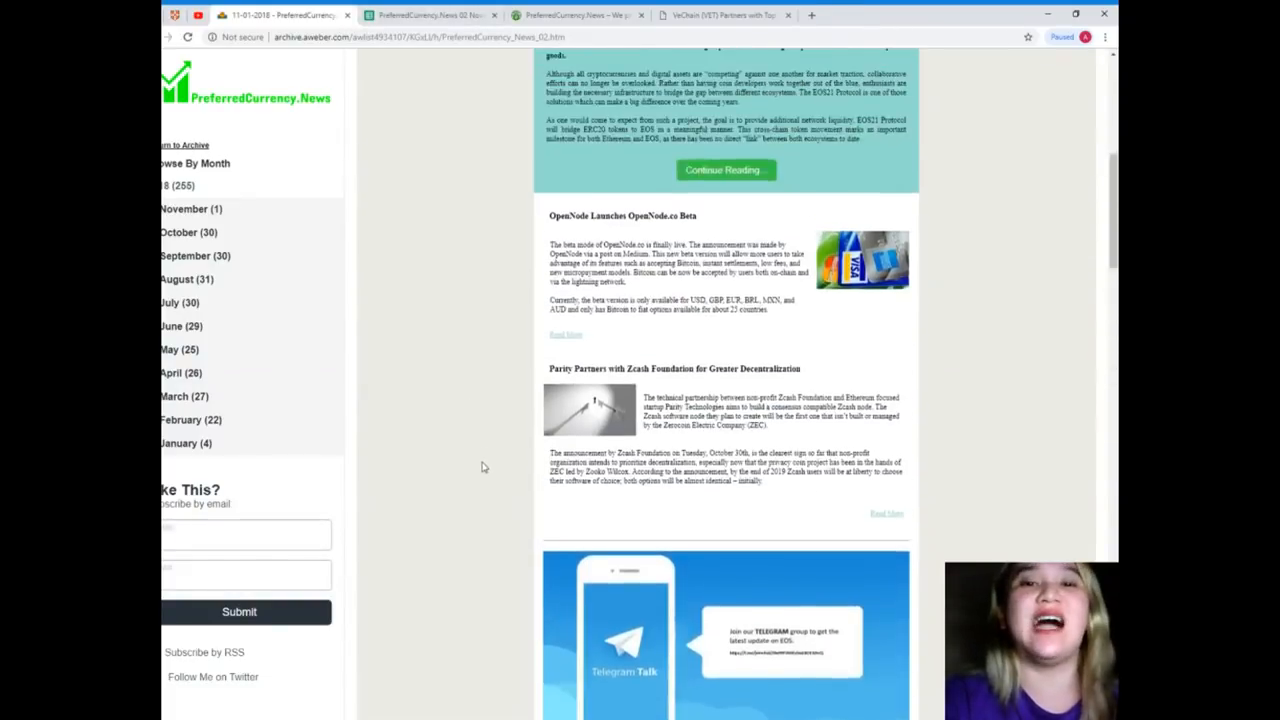
{"action": "left_click", "coordinate": [430, 16]}
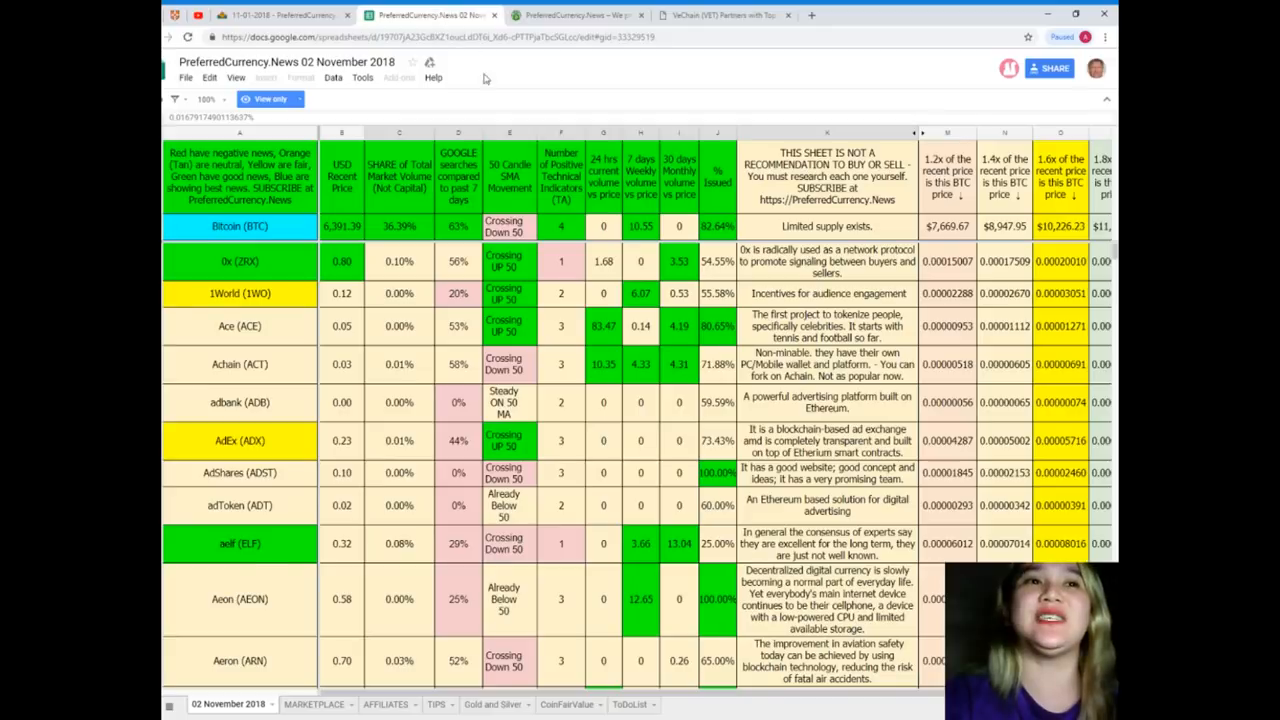
{"action": "left_click", "coordinate": [576, 14]}
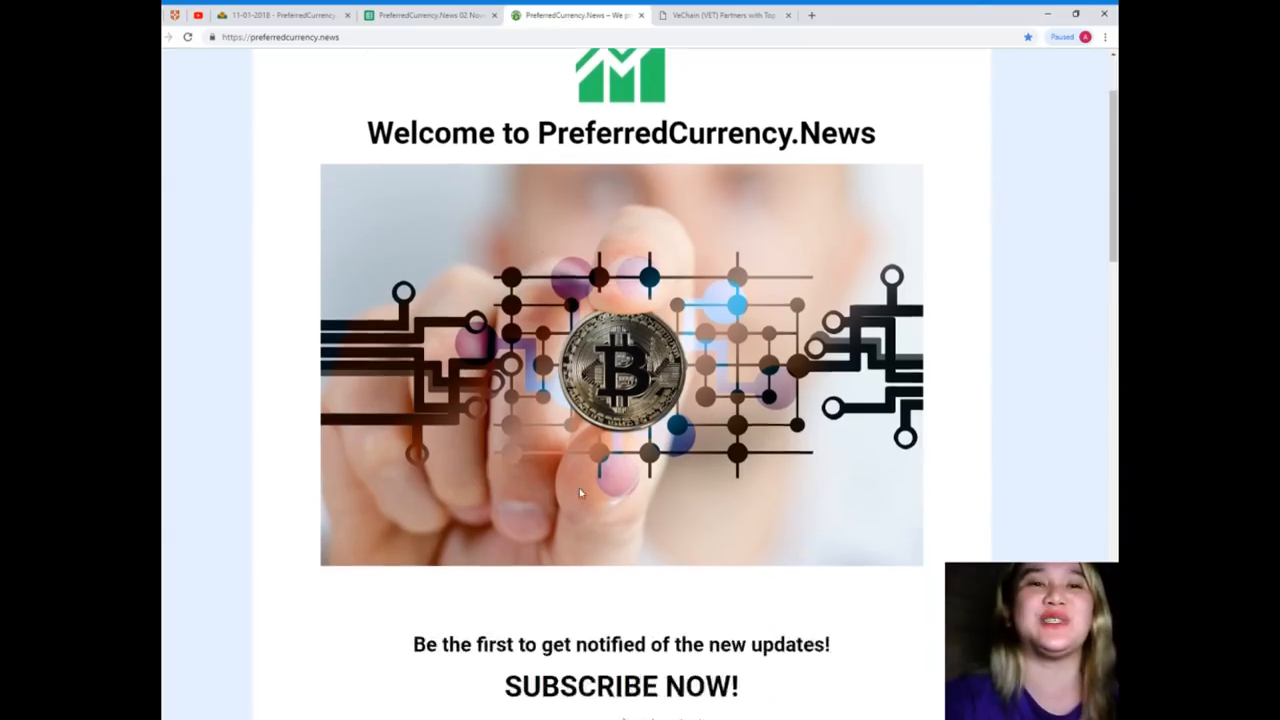
{"action": "scroll", "scroll_direction": "down", "scroll_amount": 3}
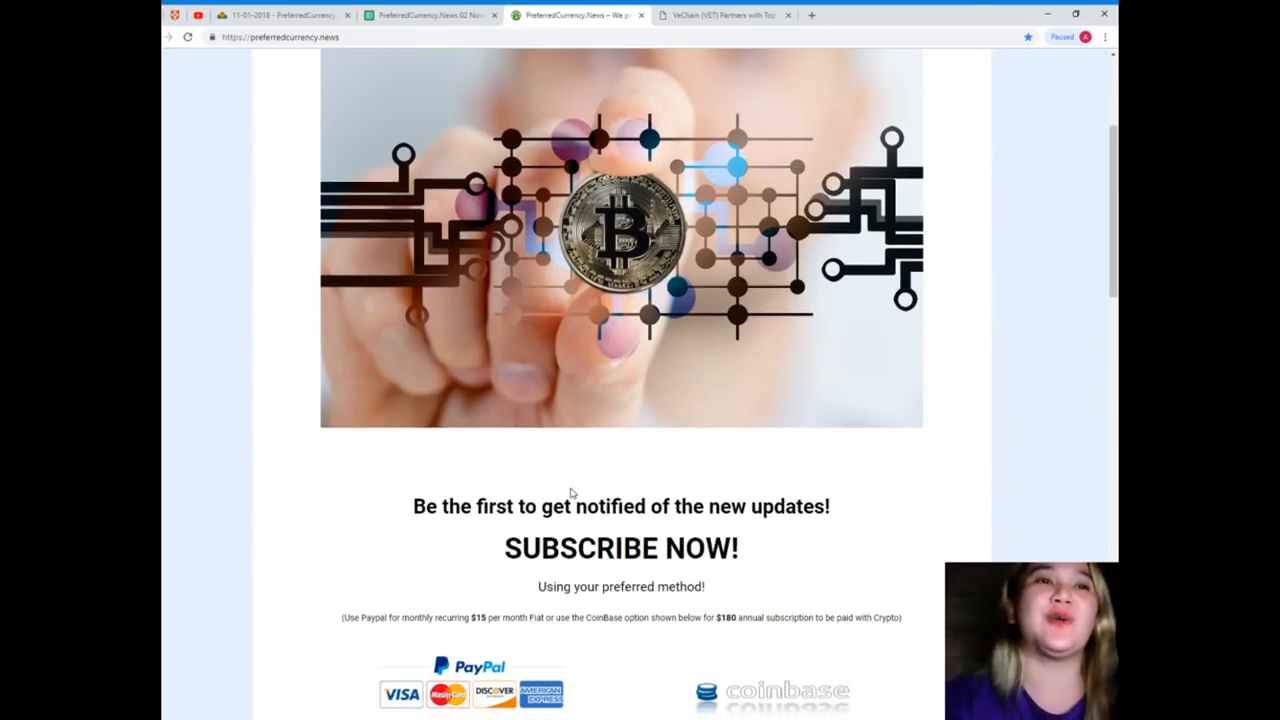